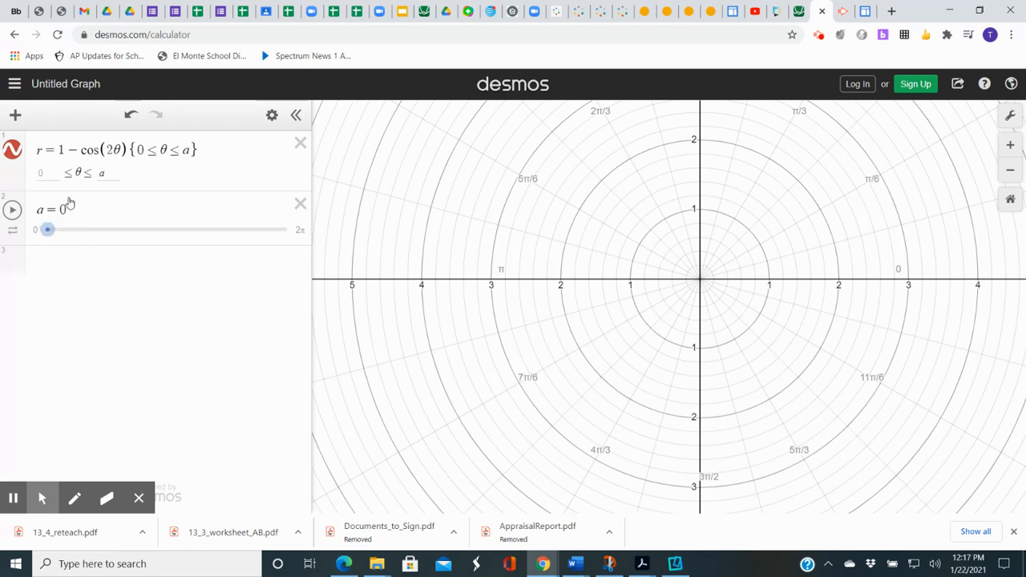
{"action": "mouse_move", "coordinate": [109, 250]}
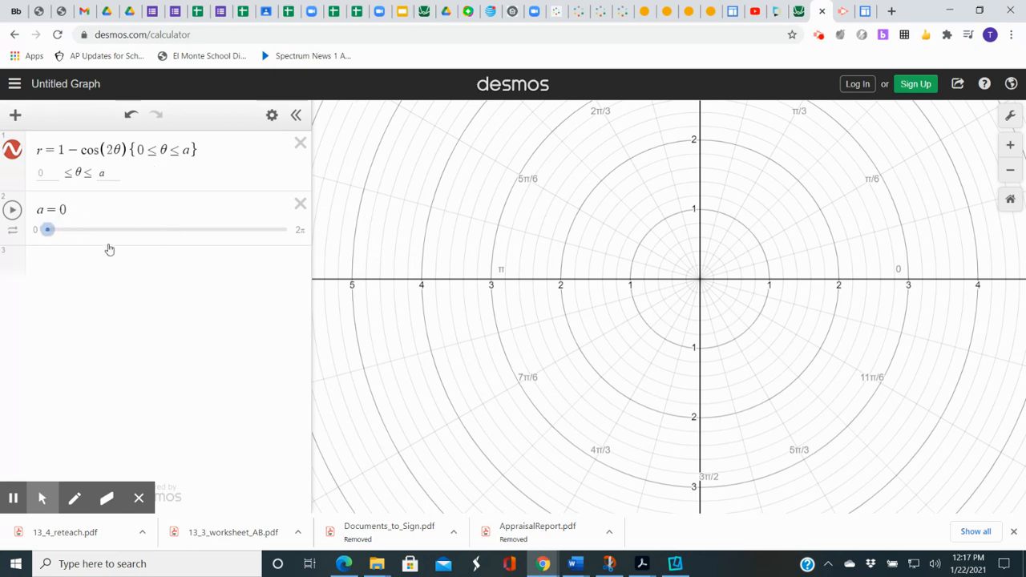
{"action": "mouse_move", "coordinate": [35, 233]}
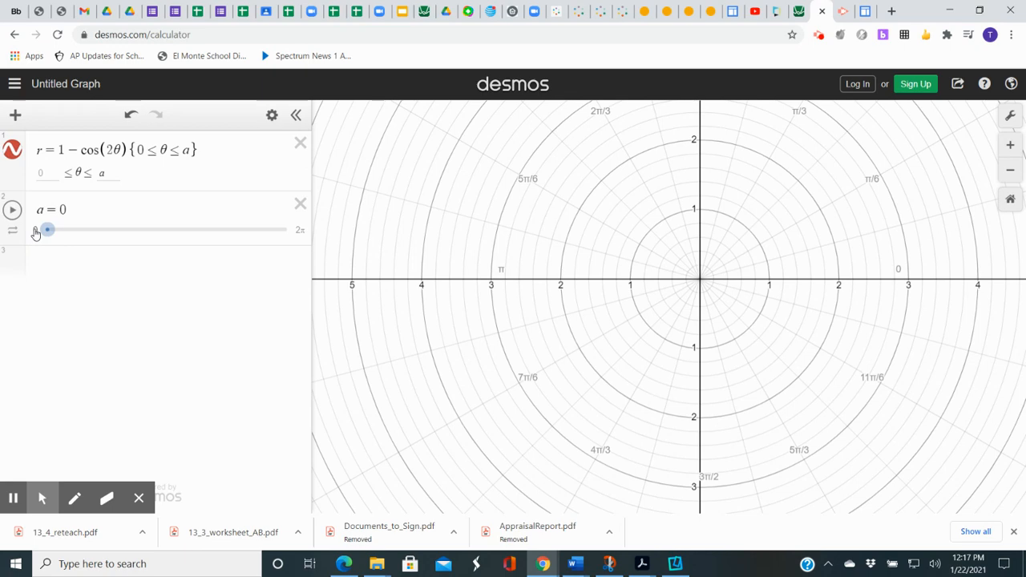
{"action": "mouse_move", "coordinate": [295, 241]}
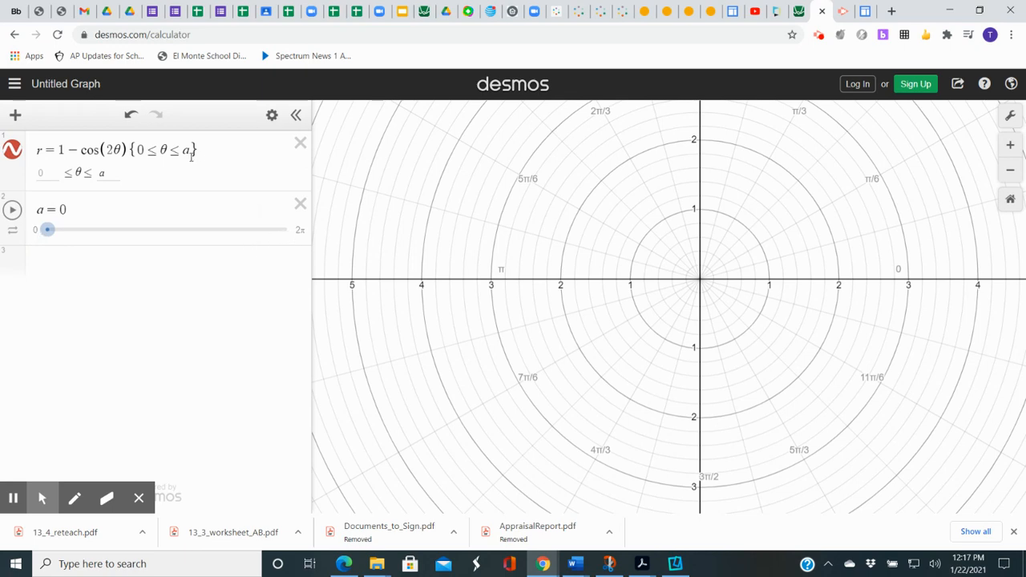
{"action": "mouse_move", "coordinate": [69, 247]}
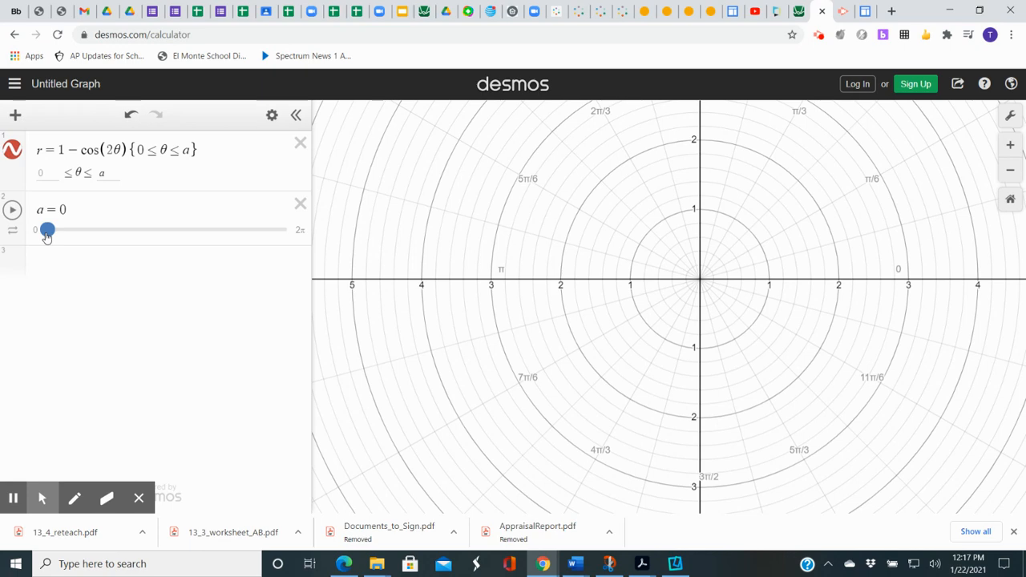
Slide a from 0 to about 1.56 so the arc grows from the origin out to r=2.
{"action": "left_click_drag", "start_coordinate": [49, 231], "coordinate": [54, 231]}
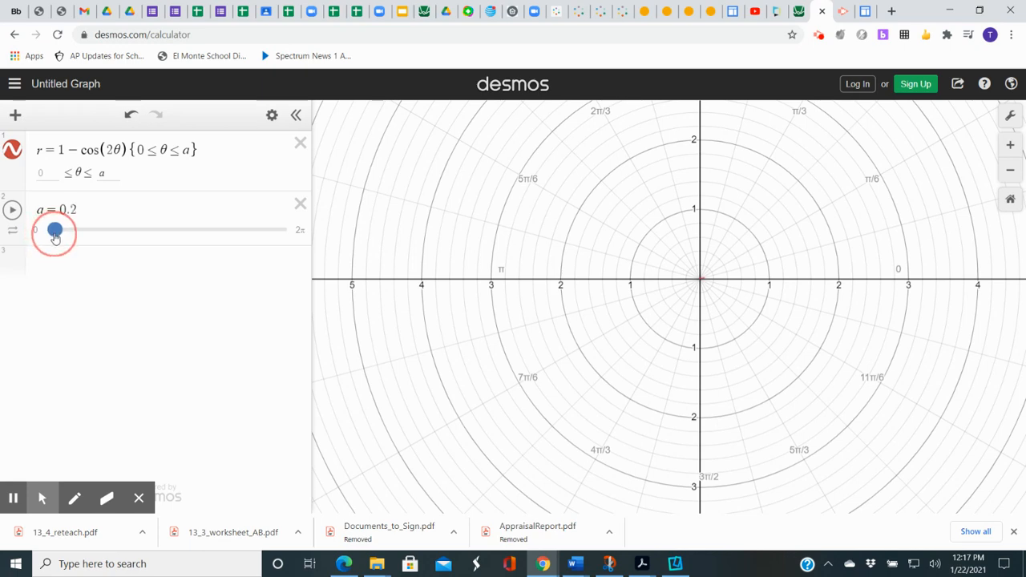
{"action": "left_click_drag", "start_coordinate": [54, 231], "coordinate": [64, 231]}
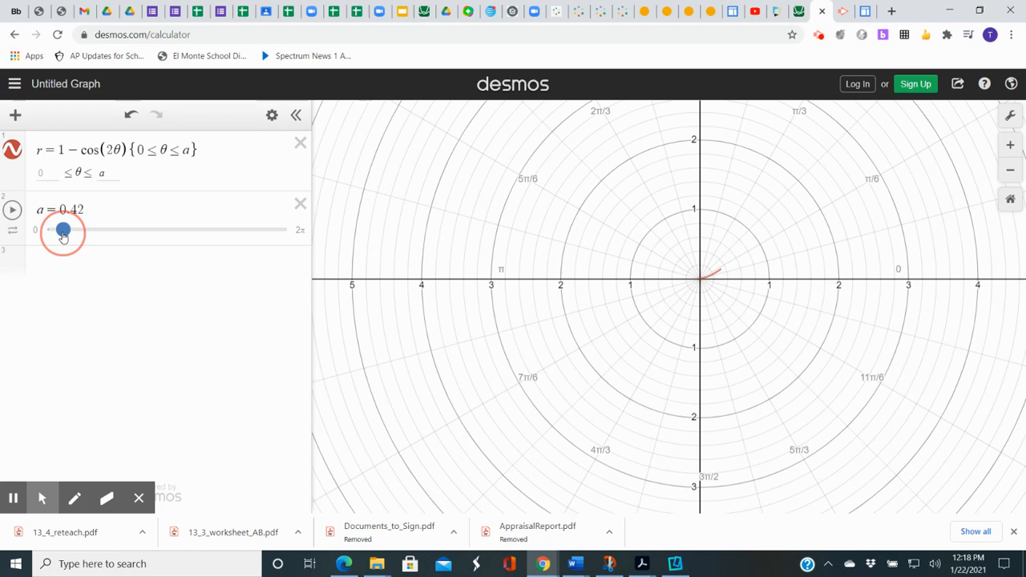
{"action": "left_click_drag", "start_coordinate": [63, 231], "coordinate": [70, 231]}
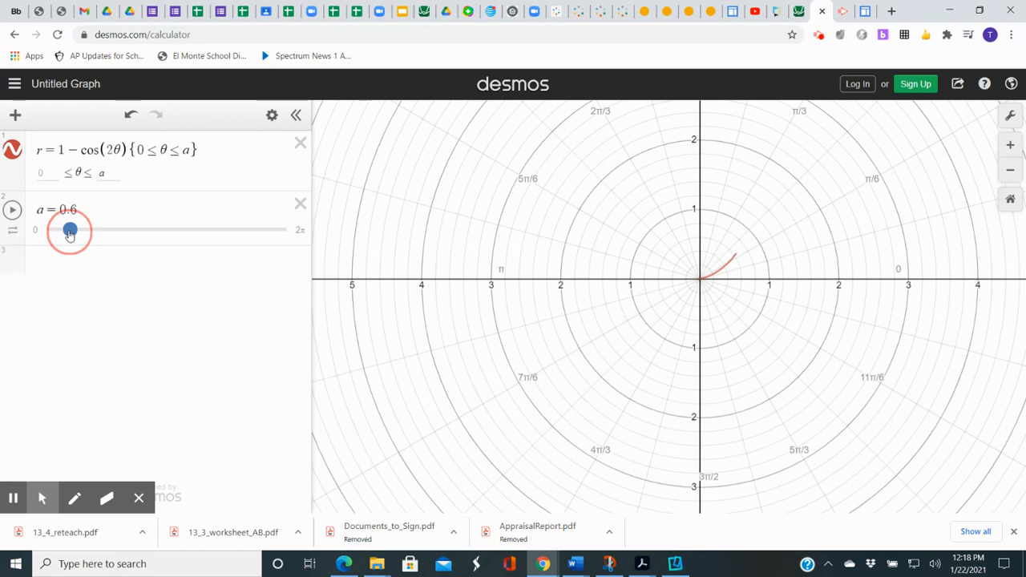
{"action": "left_click_drag", "start_coordinate": [69, 231], "coordinate": [80, 231]}
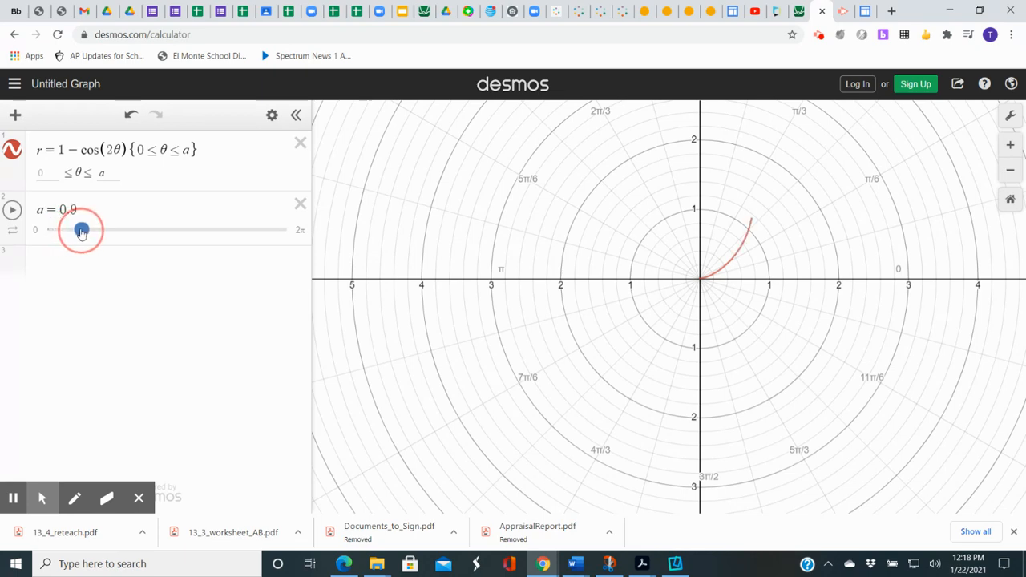
{"action": "left_click_drag", "start_coordinate": [80, 231], "coordinate": [99, 228]}
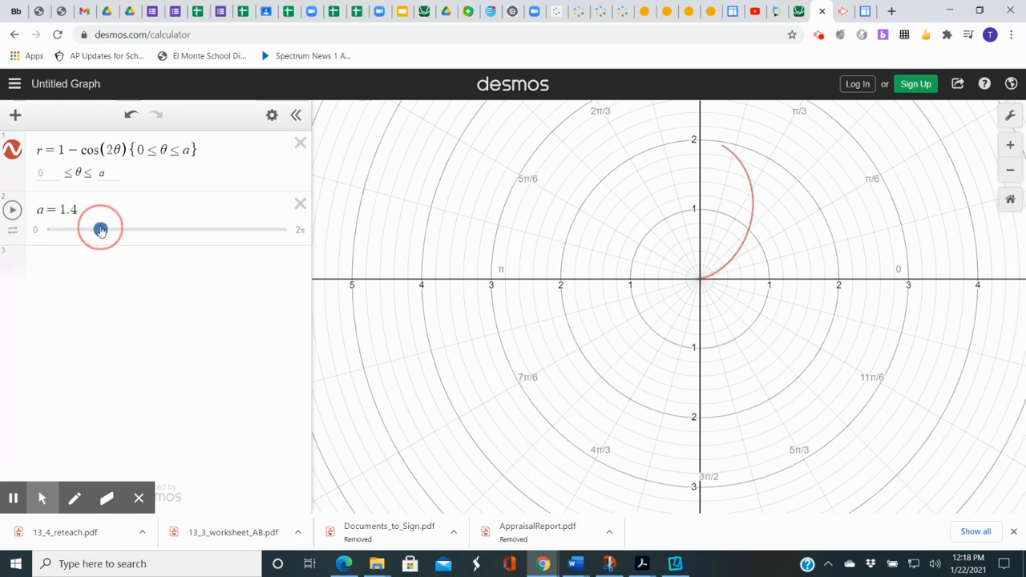
{"action": "left_click_drag", "start_coordinate": [90, 227], "coordinate": [105, 228]}
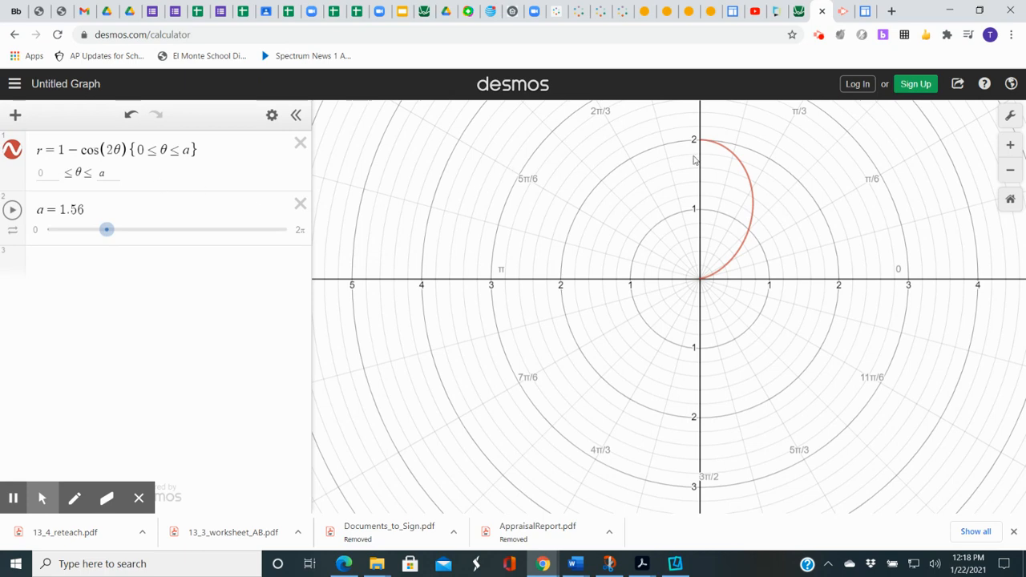
{"action": "mouse_move", "coordinate": [703, 147]}
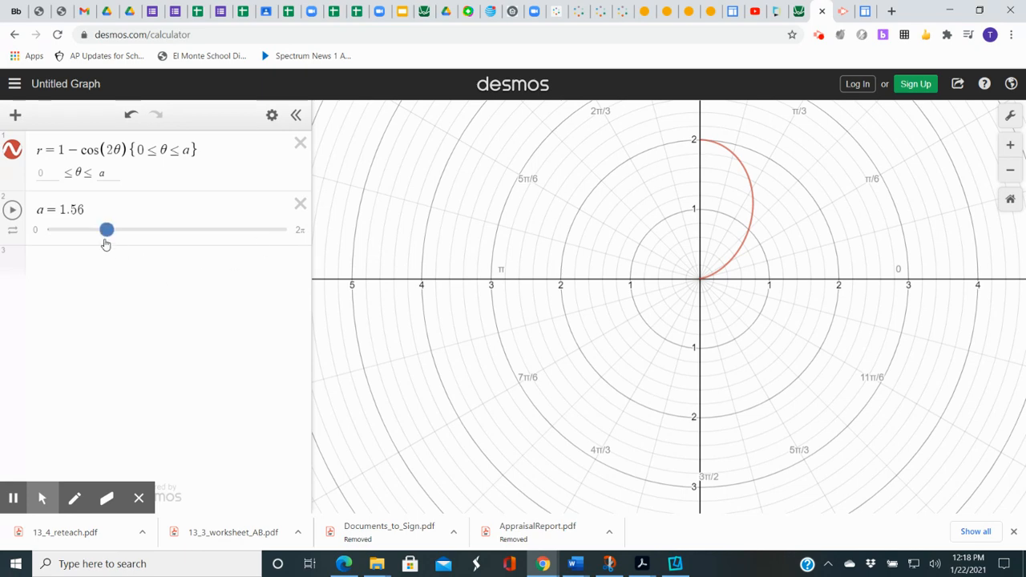
{"action": "left_click_drag", "start_coordinate": [106, 231], "coordinate": [111, 231]}
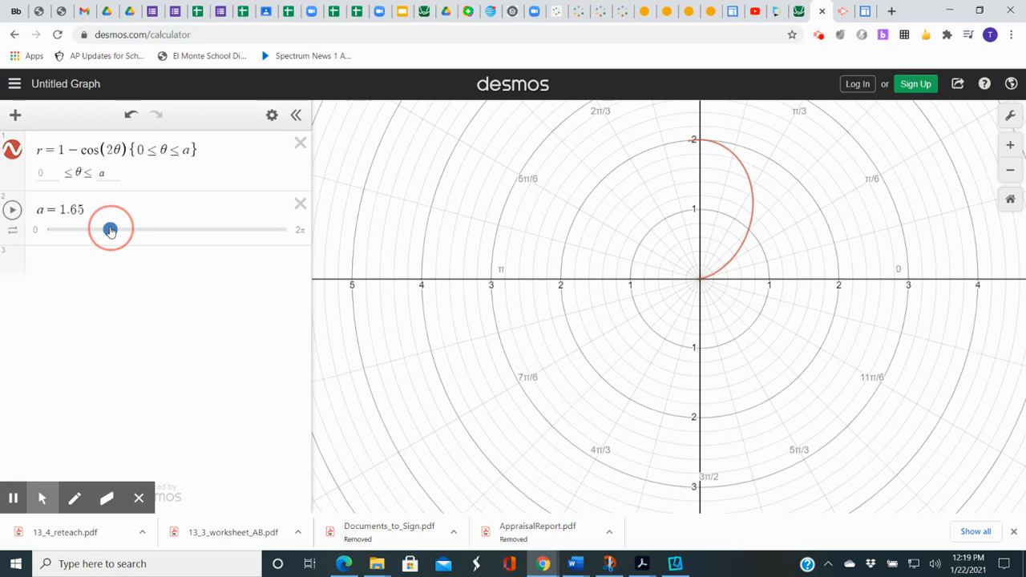
{"action": "left_click_drag", "start_coordinate": [109, 229], "coordinate": [119, 229]}
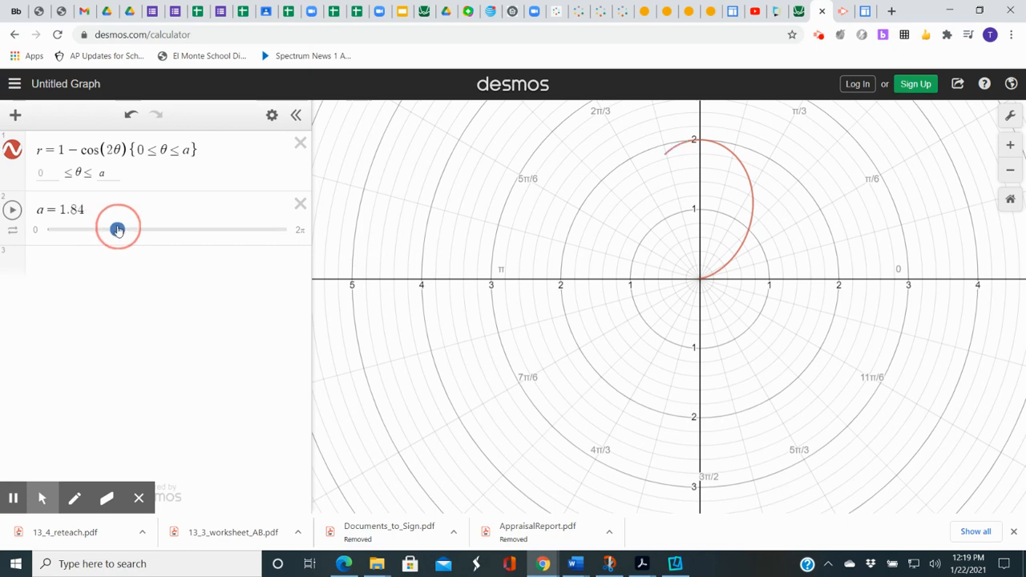
{"action": "left_click_drag", "start_coordinate": [119, 231], "coordinate": [128, 231]}
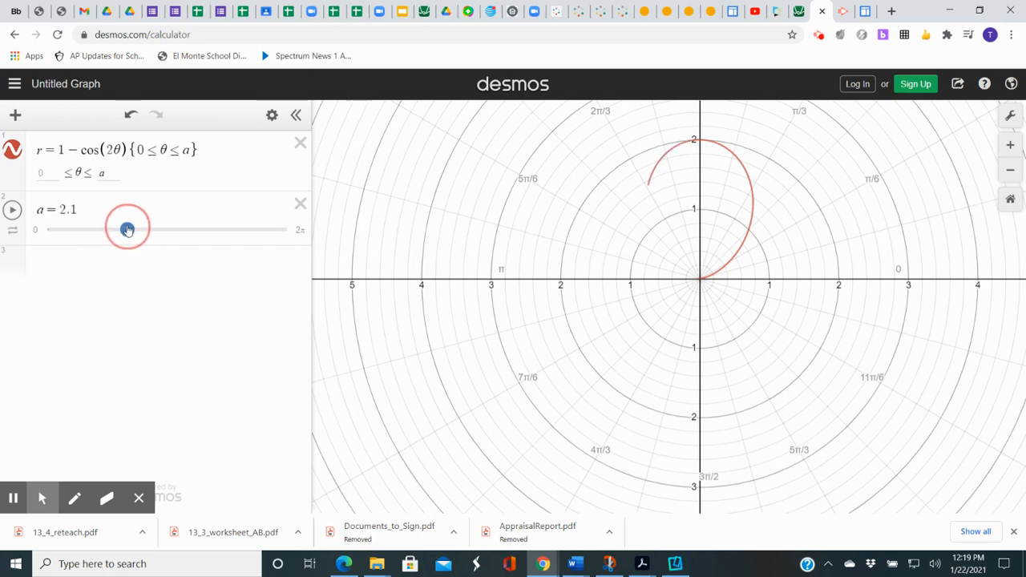
{"action": "left_click_drag", "start_coordinate": [128, 229], "coordinate": [134, 230]}
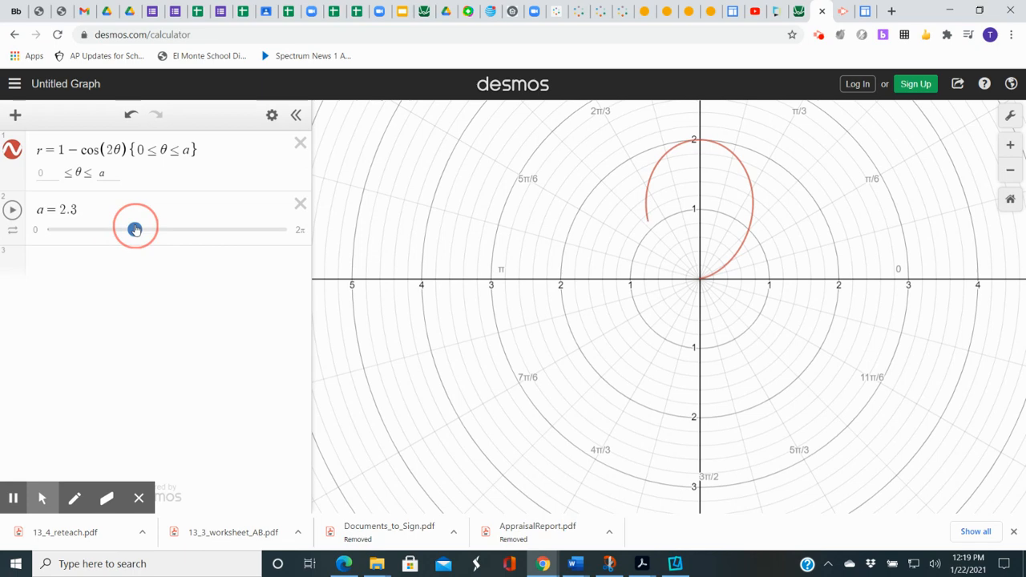
{"action": "left_click_drag", "start_coordinate": [134, 230], "coordinate": [154, 226]}
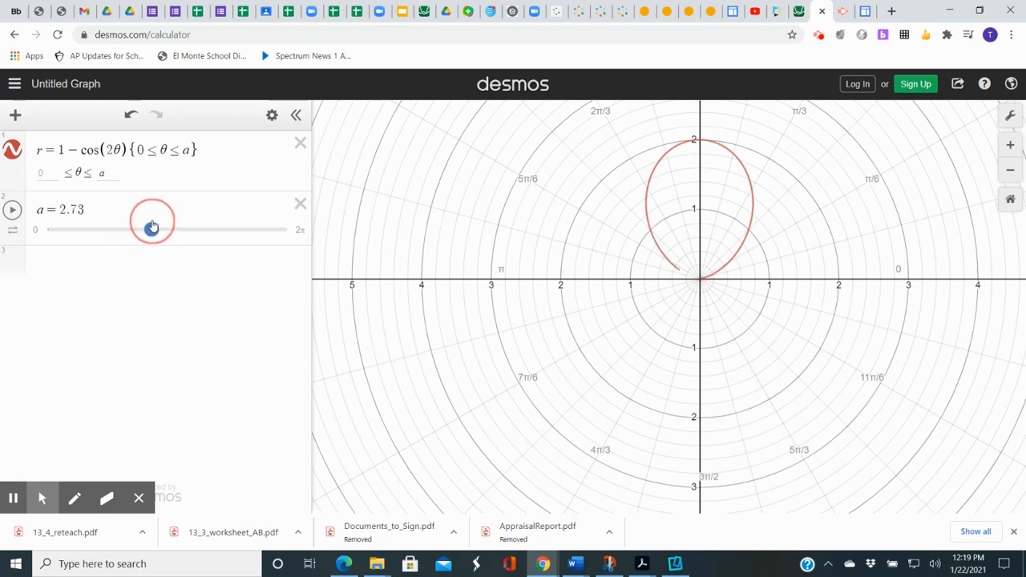
{"action": "left_click_drag", "start_coordinate": [154, 229], "coordinate": [160, 231]}
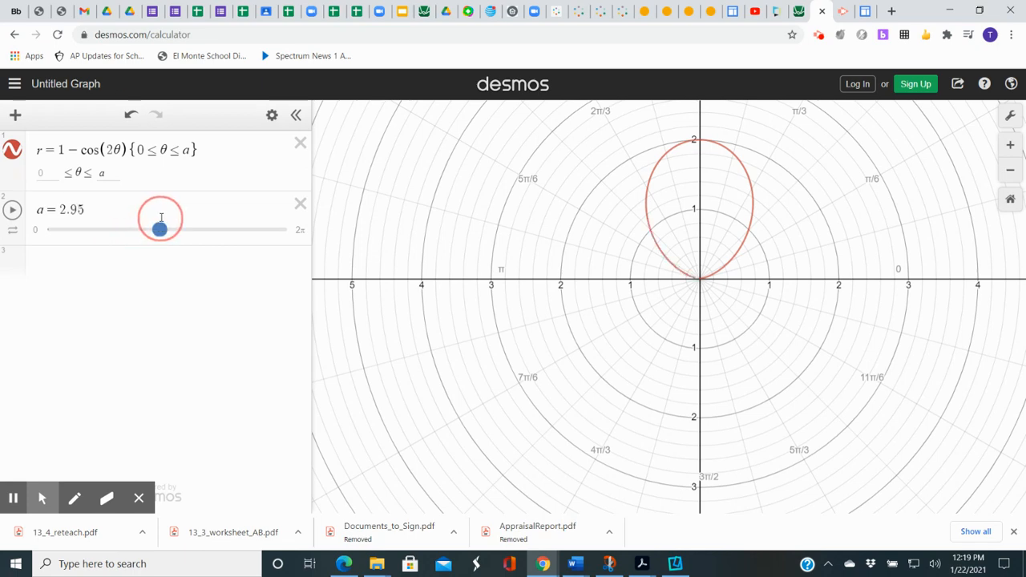
{"action": "left_click_drag", "start_coordinate": [161, 231], "coordinate": [162, 231]}
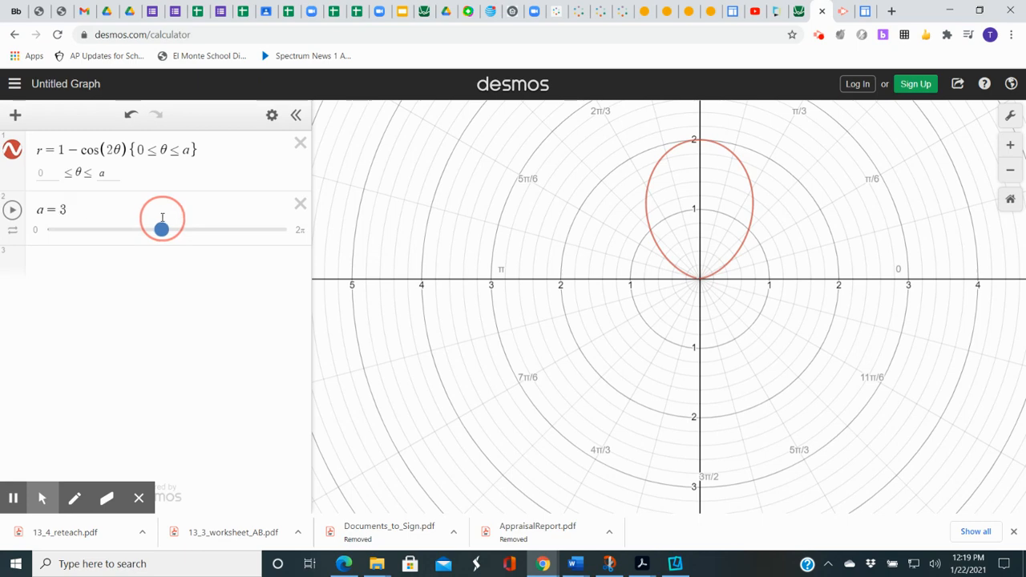
{"action": "left_click_drag", "start_coordinate": [162, 231], "coordinate": [167, 231]}
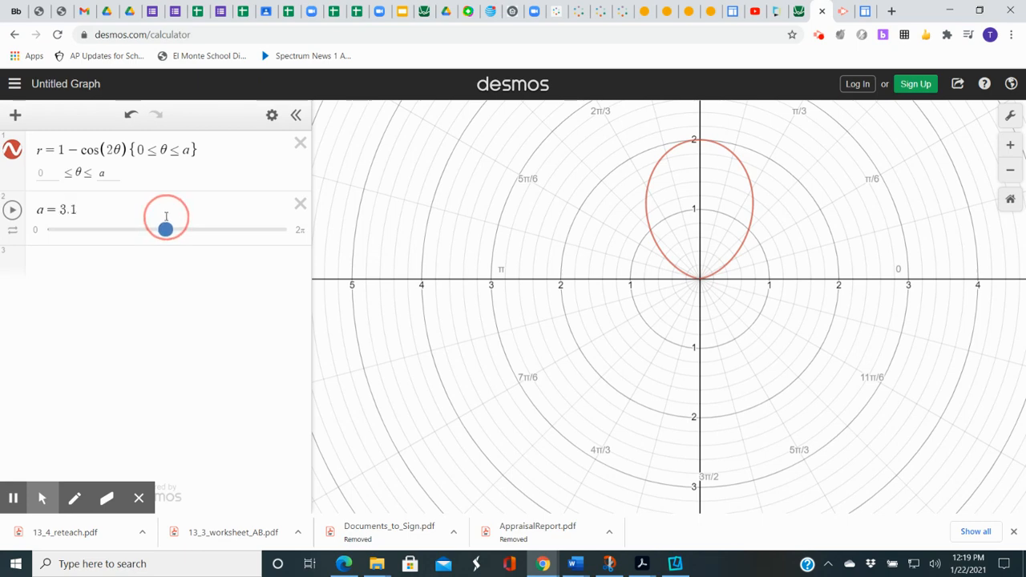
{"action": "left_click_drag", "start_coordinate": [166, 231], "coordinate": [167, 231]}
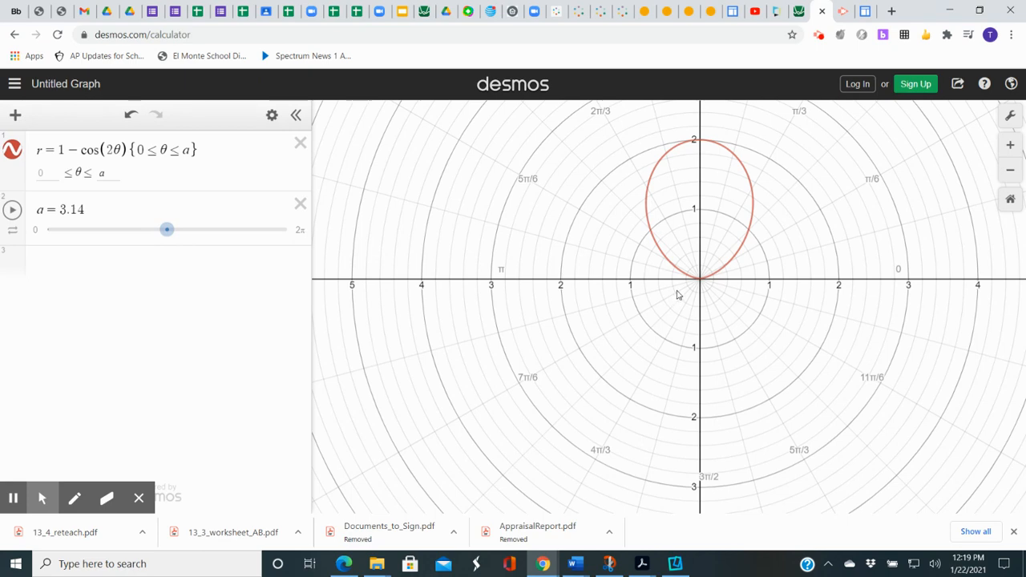
{"action": "mouse_move", "coordinate": [699, 301]}
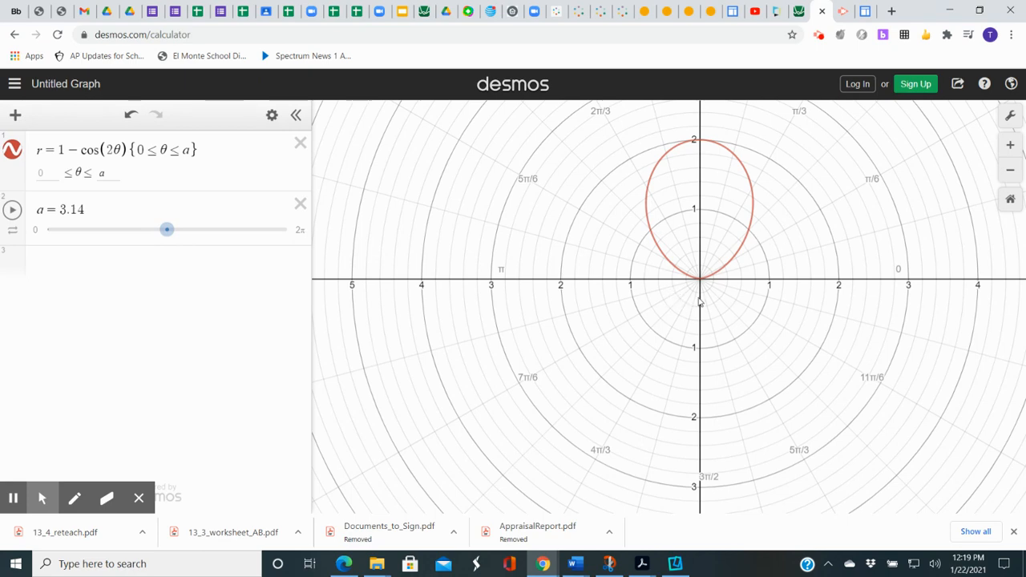
{"action": "mouse_move", "coordinate": [697, 286]}
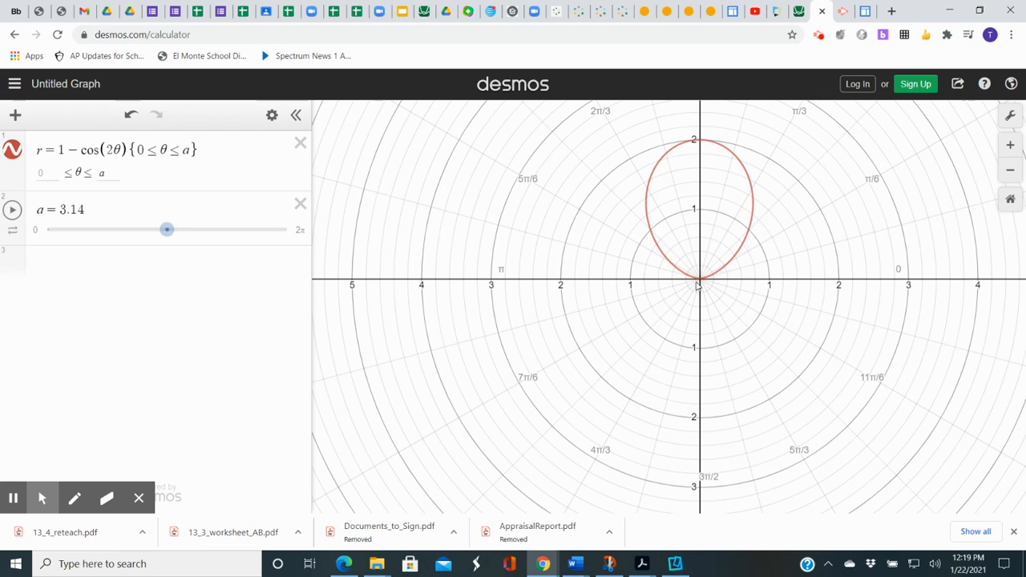
{"action": "mouse_move", "coordinate": [670, 162]}
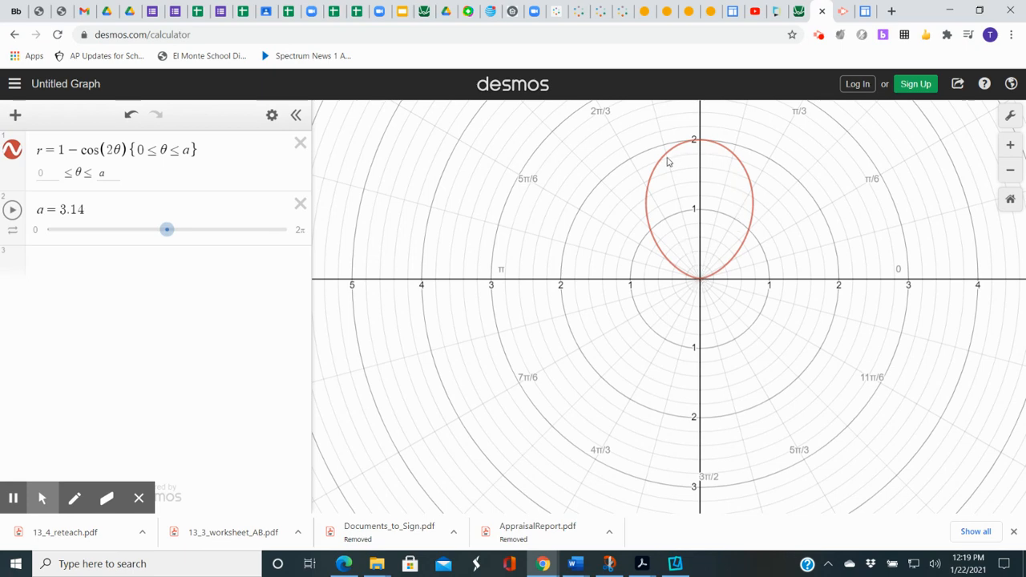
{"action": "mouse_move", "coordinate": [691, 259]}
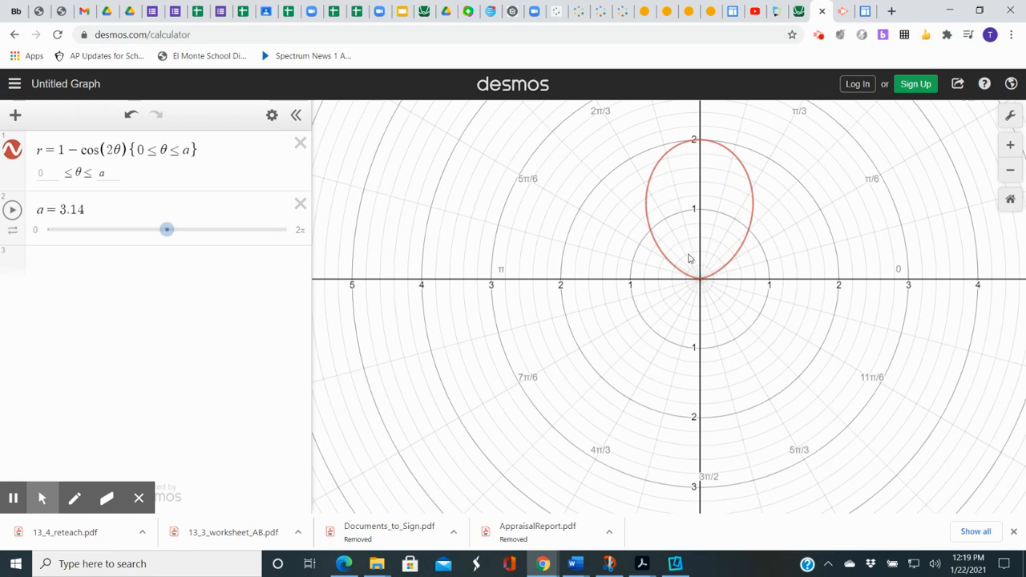
{"action": "mouse_move", "coordinate": [691, 156]}
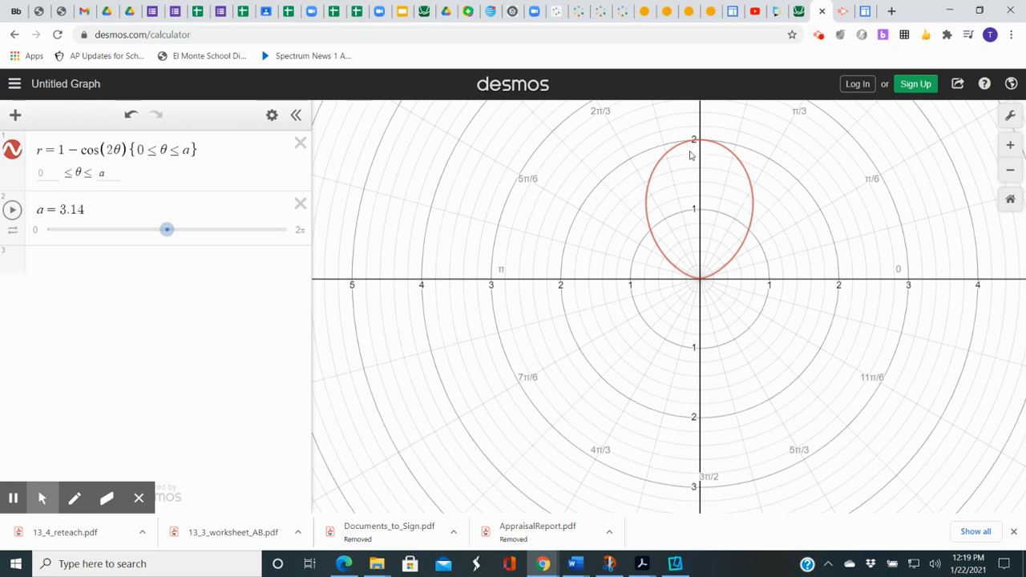
{"action": "mouse_move", "coordinate": [706, 285]}
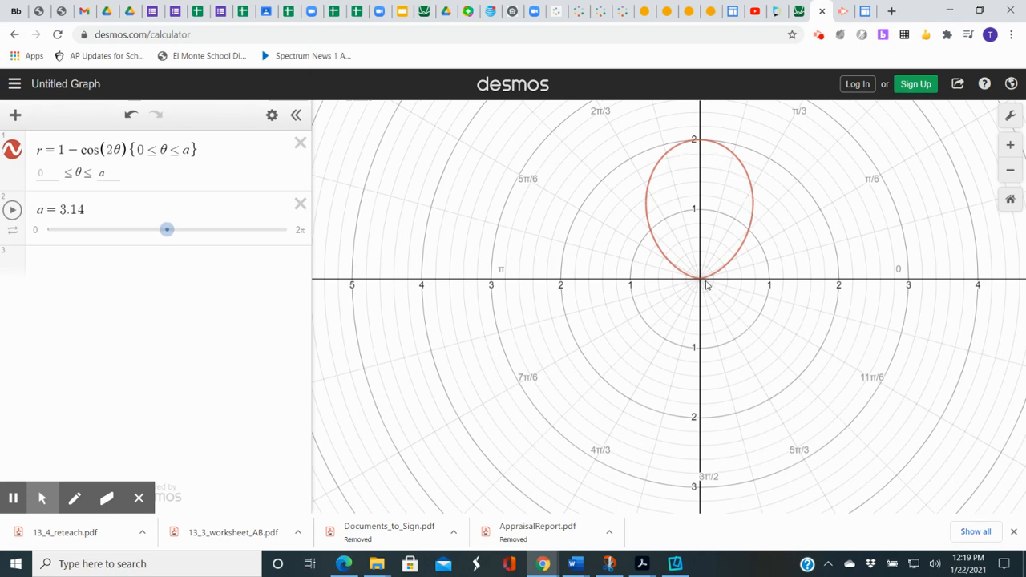
{"action": "mouse_move", "coordinate": [591, 286]}
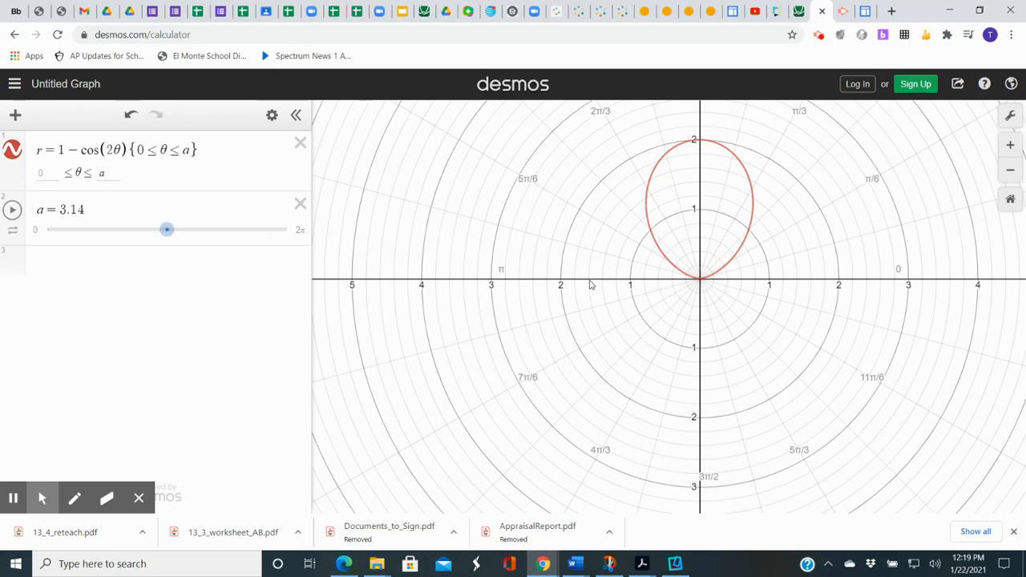
{"action": "mouse_move", "coordinate": [569, 276]}
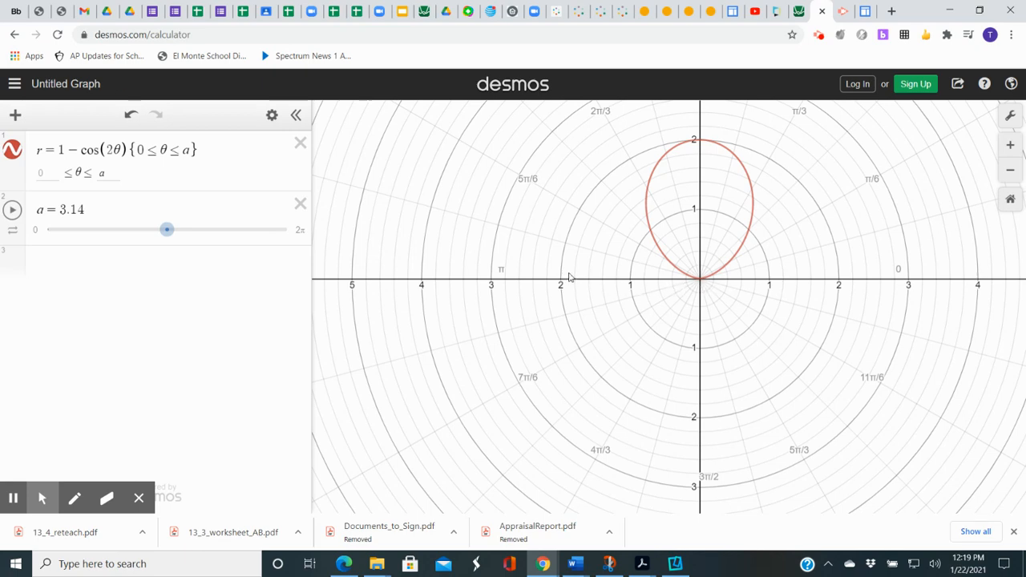
{"action": "mouse_move", "coordinate": [702, 289]}
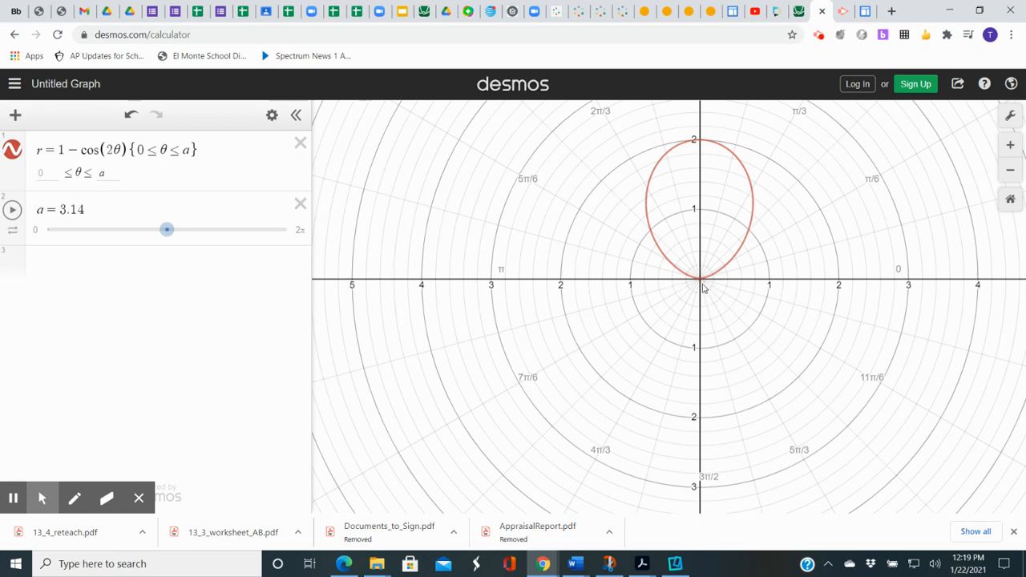
{"action": "mouse_move", "coordinate": [349, 254]}
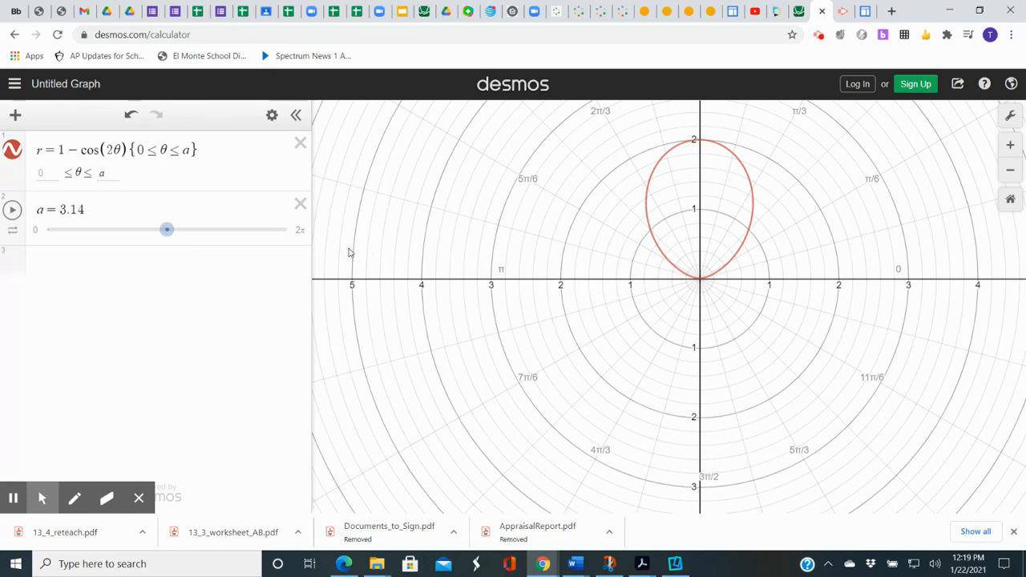
Slide a from 3.14 to about 4.72, tracing the lower loop down to its bottom point.
{"action": "left_click", "coordinate": [166, 230]}
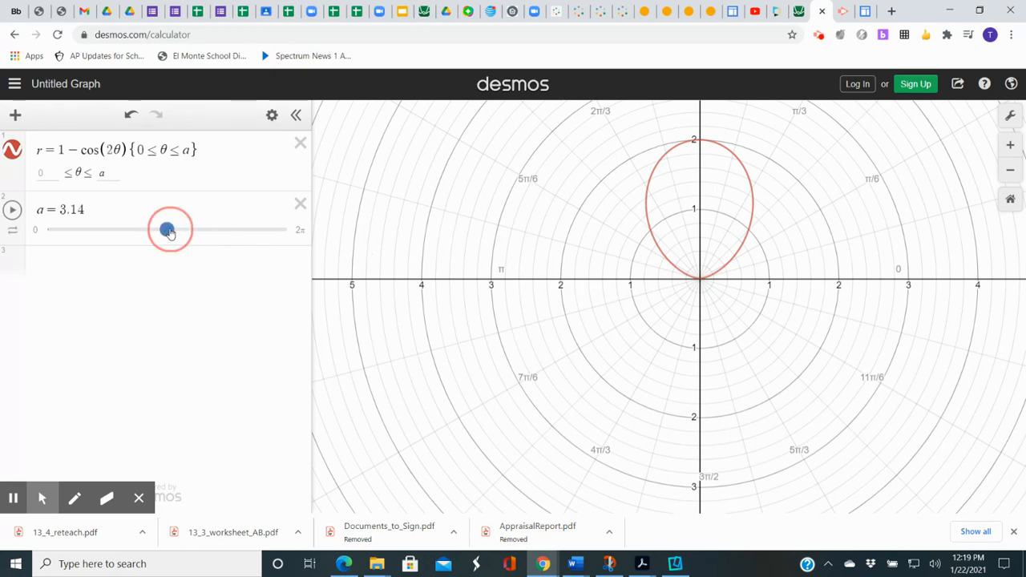
{"action": "left_click_drag", "start_coordinate": [167, 231], "coordinate": [183, 231]}
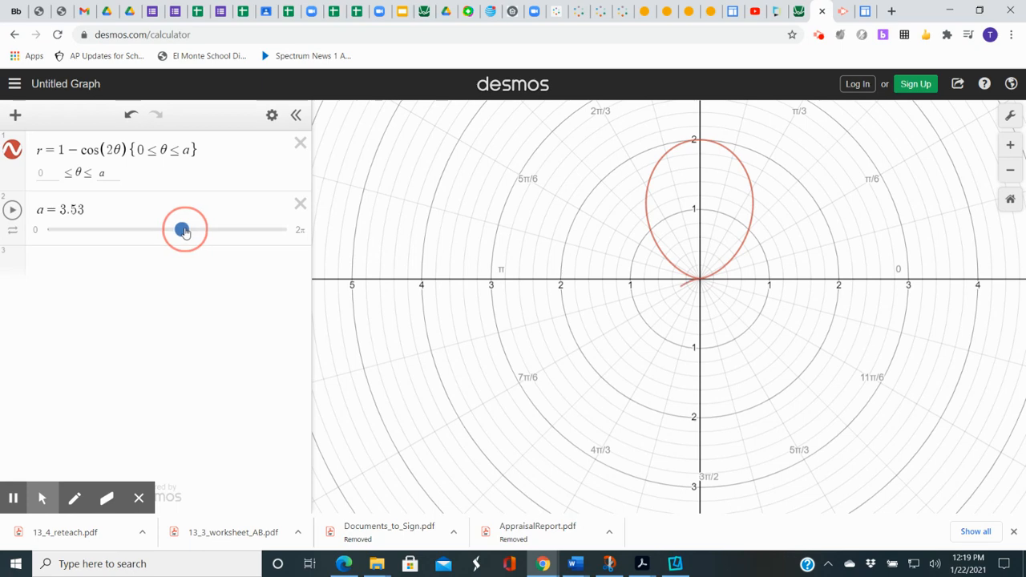
{"action": "left_click_drag", "start_coordinate": [183, 231], "coordinate": [199, 231]}
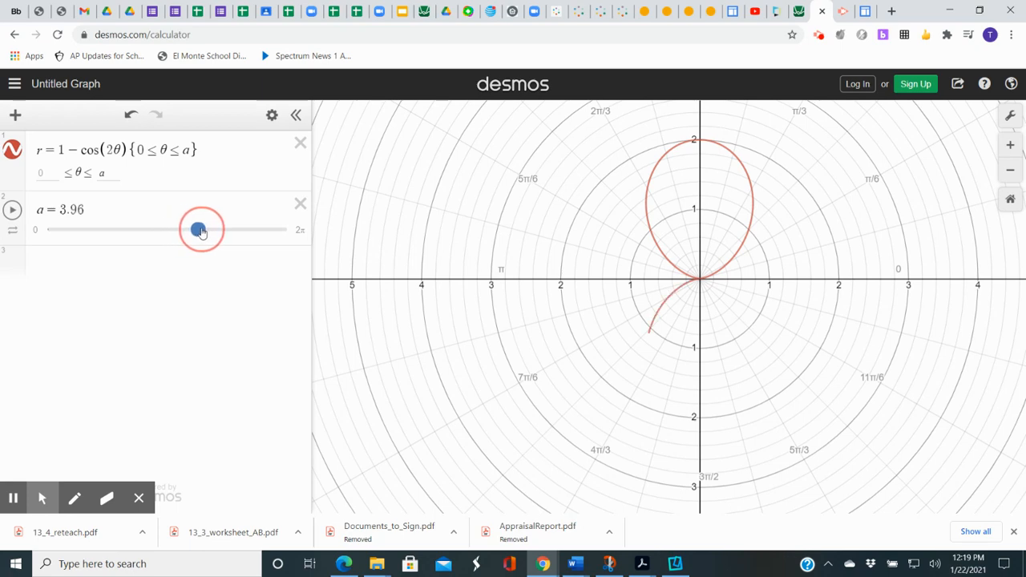
{"action": "left_click_drag", "start_coordinate": [199, 231], "coordinate": [211, 231]}
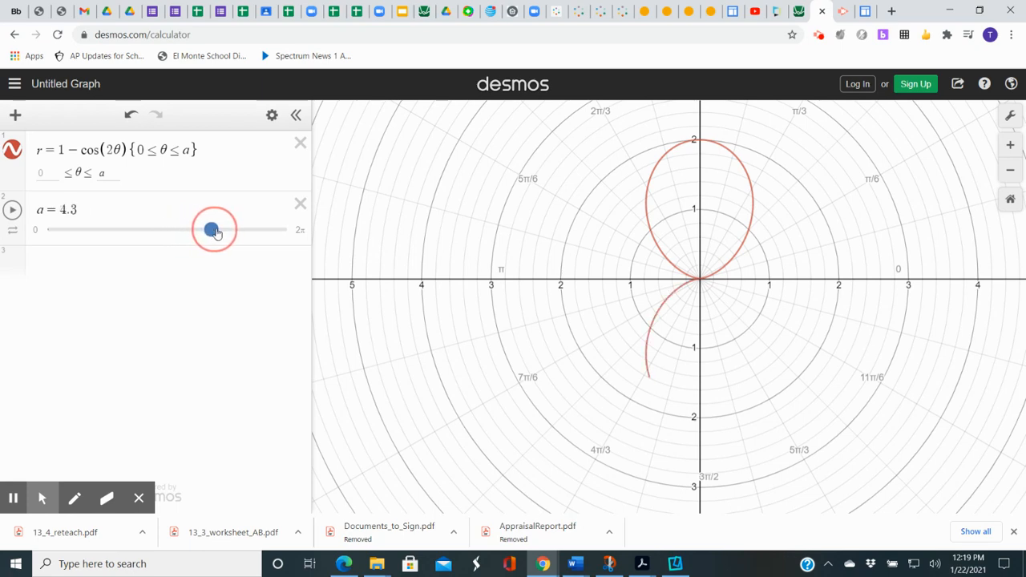
{"action": "left_click_drag", "start_coordinate": [212, 231], "coordinate": [231, 231]}
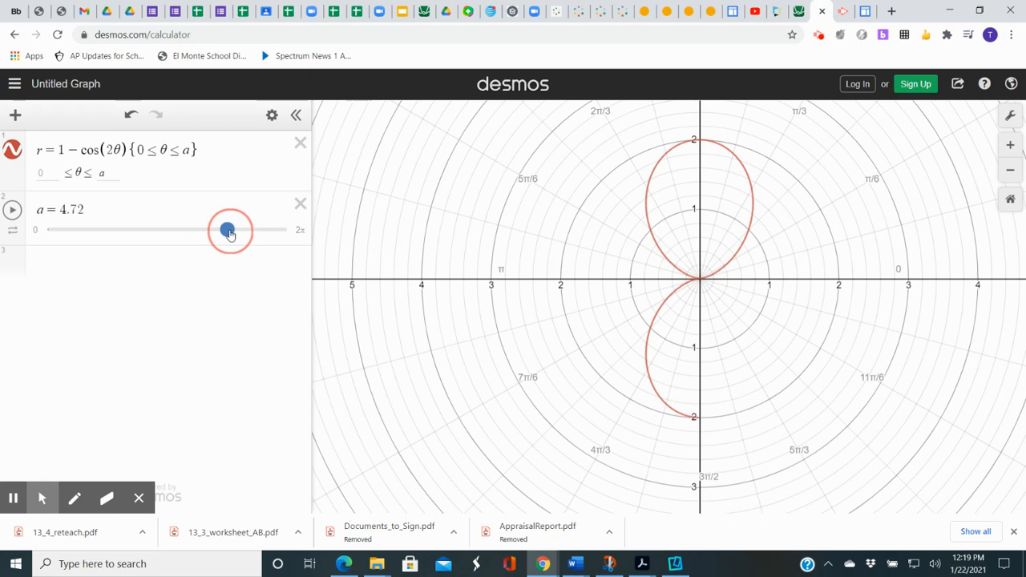
Continue sliding a through 5.4 and 5.98 up to 2π, closing the lower loop.
{"action": "left_click_drag", "start_coordinate": [227, 230], "coordinate": [235, 231]}
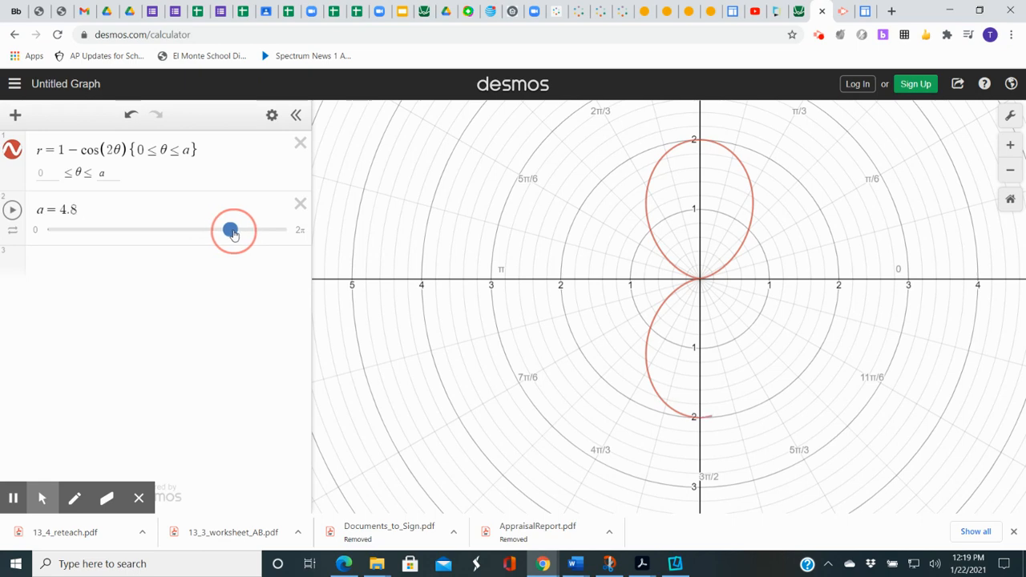
{"action": "left_click_drag", "start_coordinate": [231, 231], "coordinate": [257, 231]}
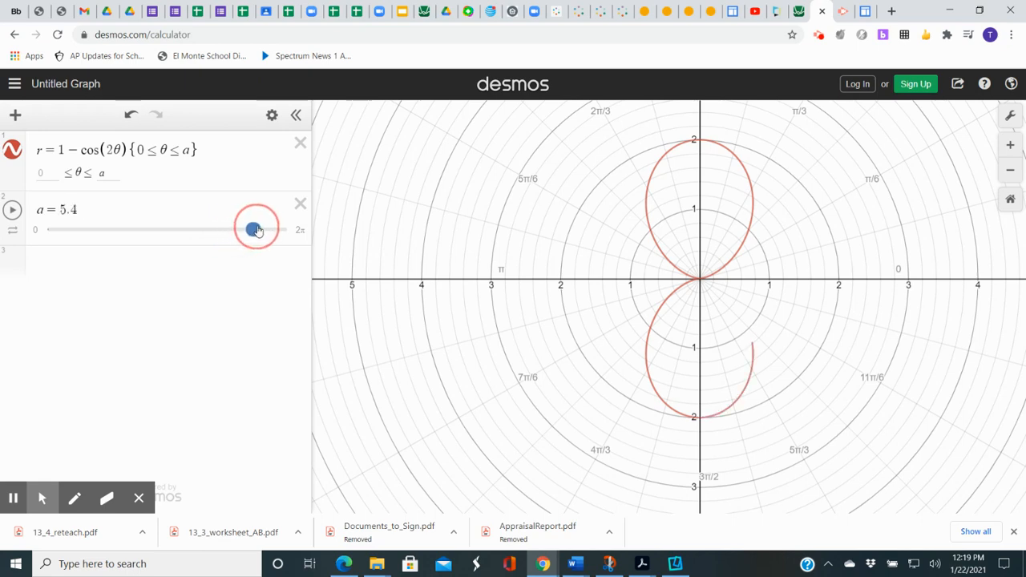
{"action": "left_click_drag", "start_coordinate": [257, 229], "coordinate": [279, 229]}
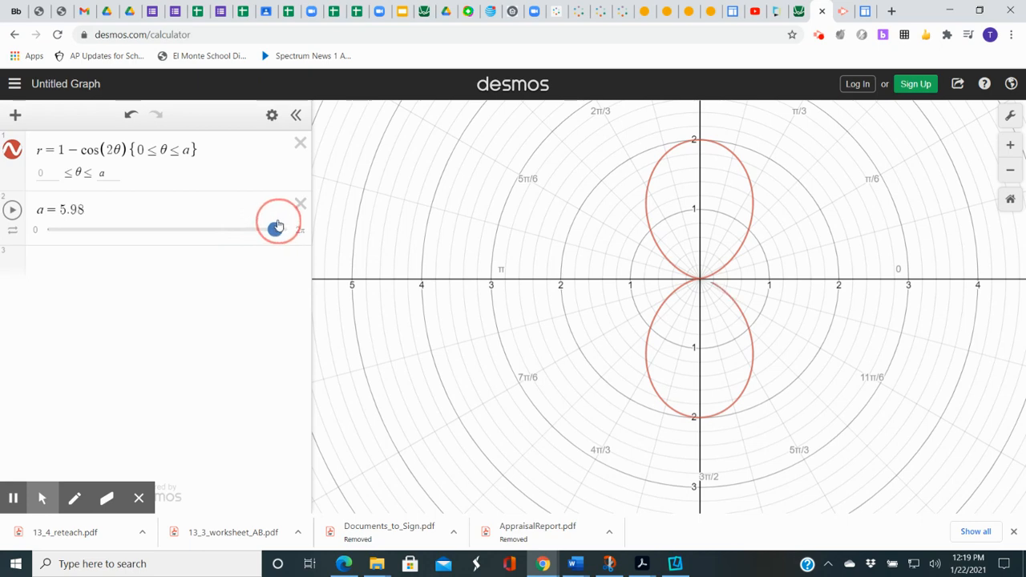
{"action": "left_click_drag", "start_coordinate": [279, 231], "coordinate": [282, 231]}
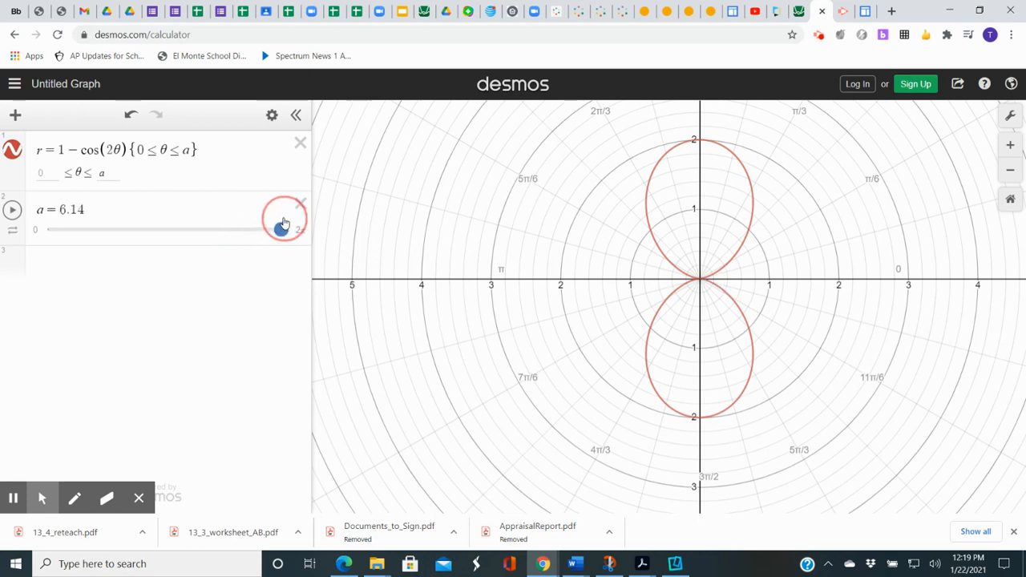
{"action": "left_click_drag", "start_coordinate": [282, 231], "coordinate": [287, 231]}
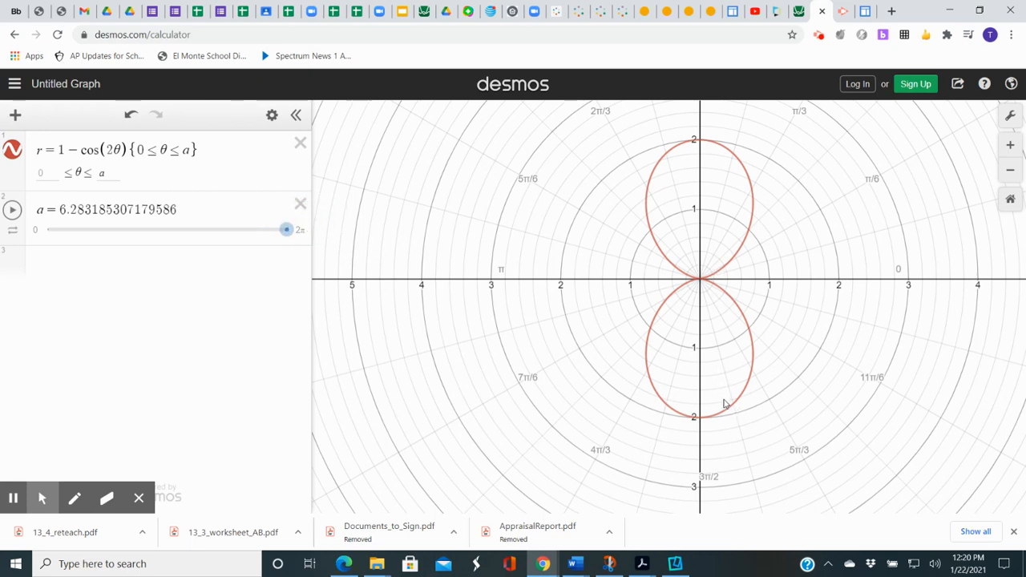
{"action": "mouse_move", "coordinate": [693, 244]}
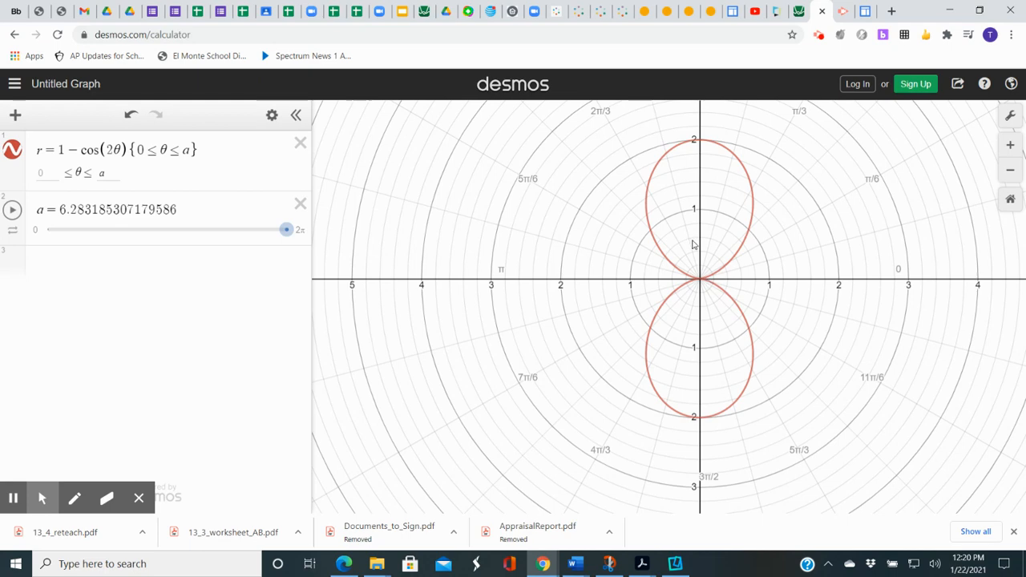
{"action": "mouse_move", "coordinate": [709, 347]}
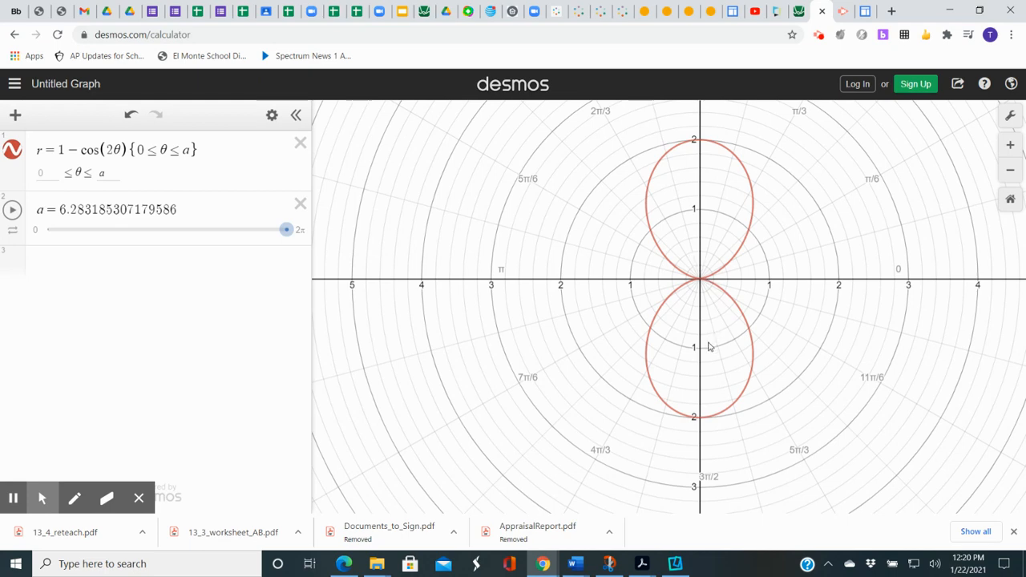
{"action": "mouse_move", "coordinate": [677, 352]}
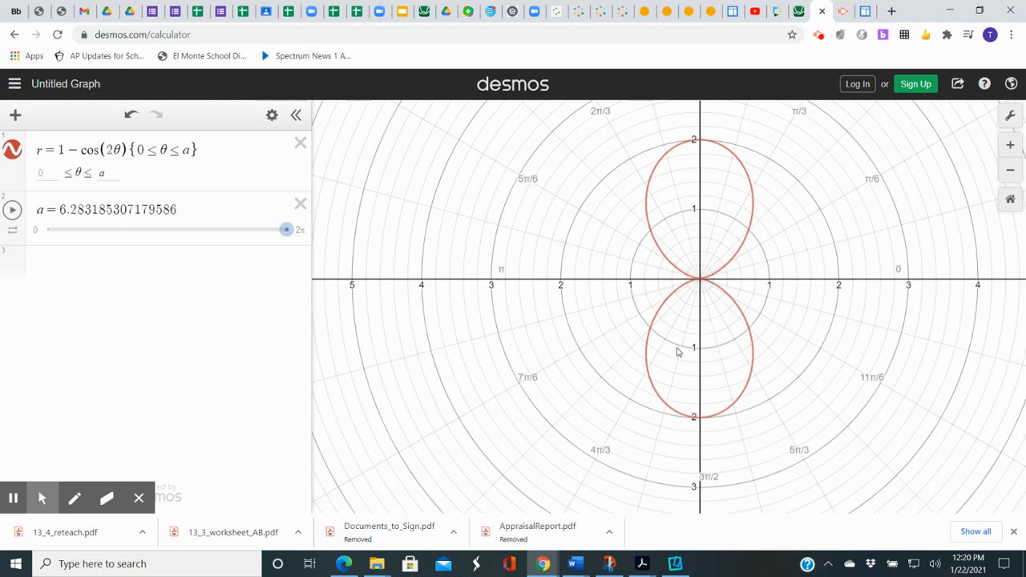
{"action": "mouse_move", "coordinate": [427, 289]}
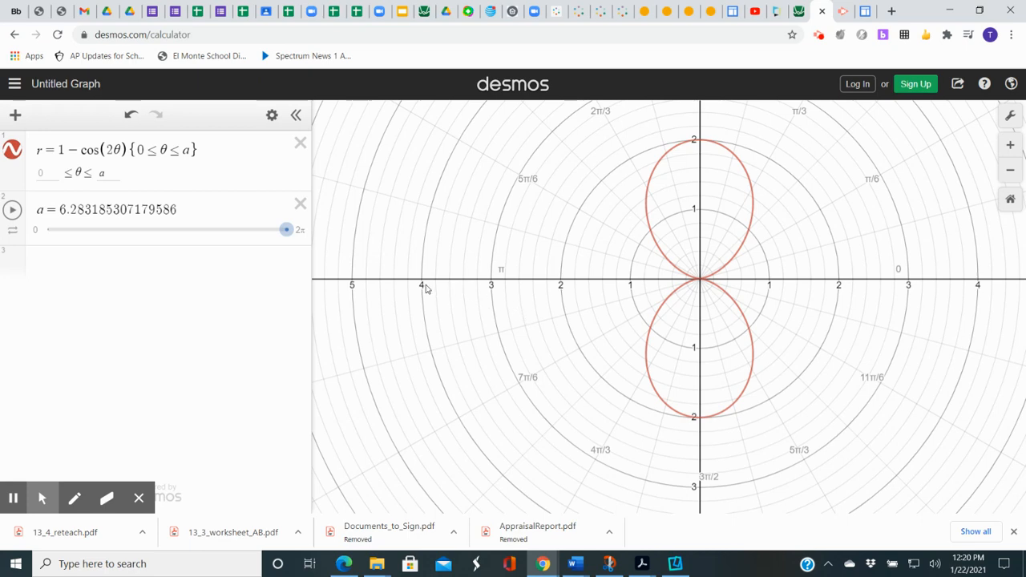
{"action": "mouse_move", "coordinate": [327, 392]}
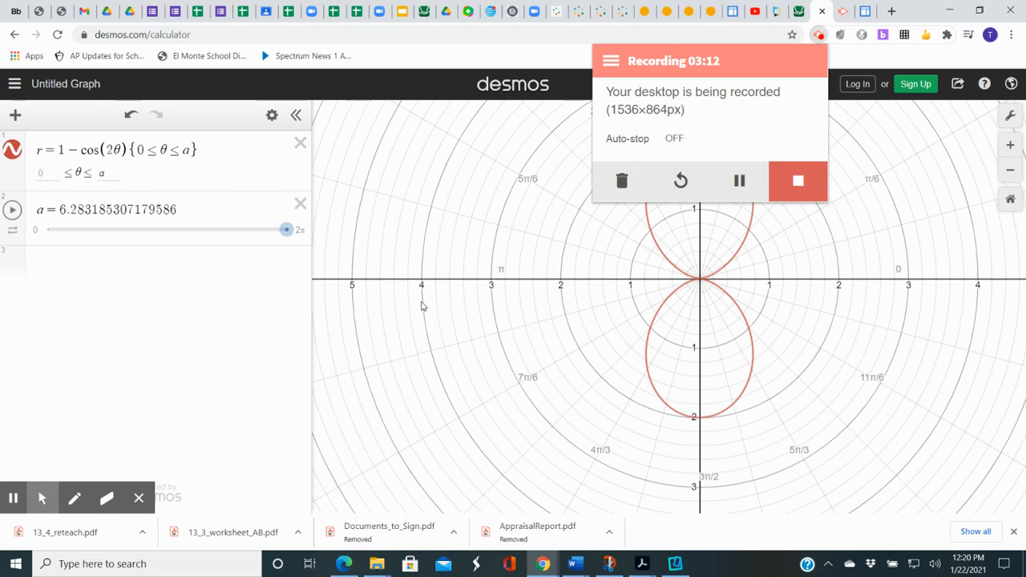
{"action": "mouse_move", "coordinate": [761, 155]}
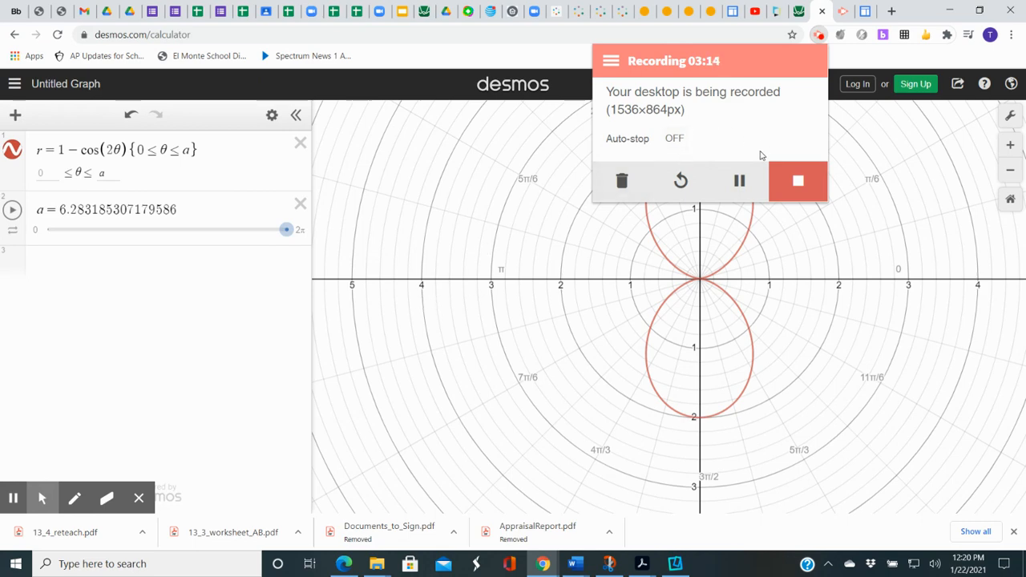
{"action": "mouse_move", "coordinate": [555, 270]}
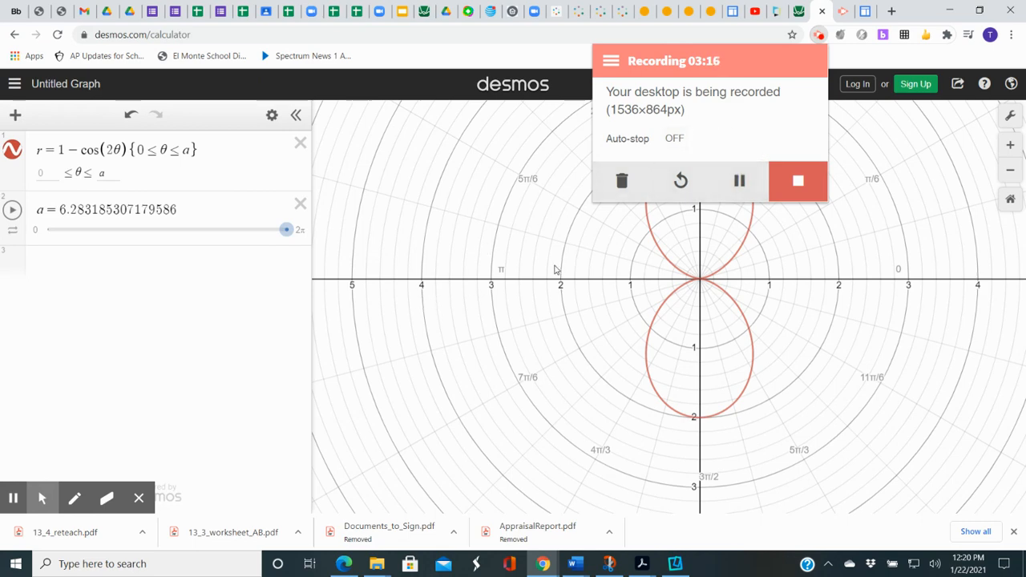